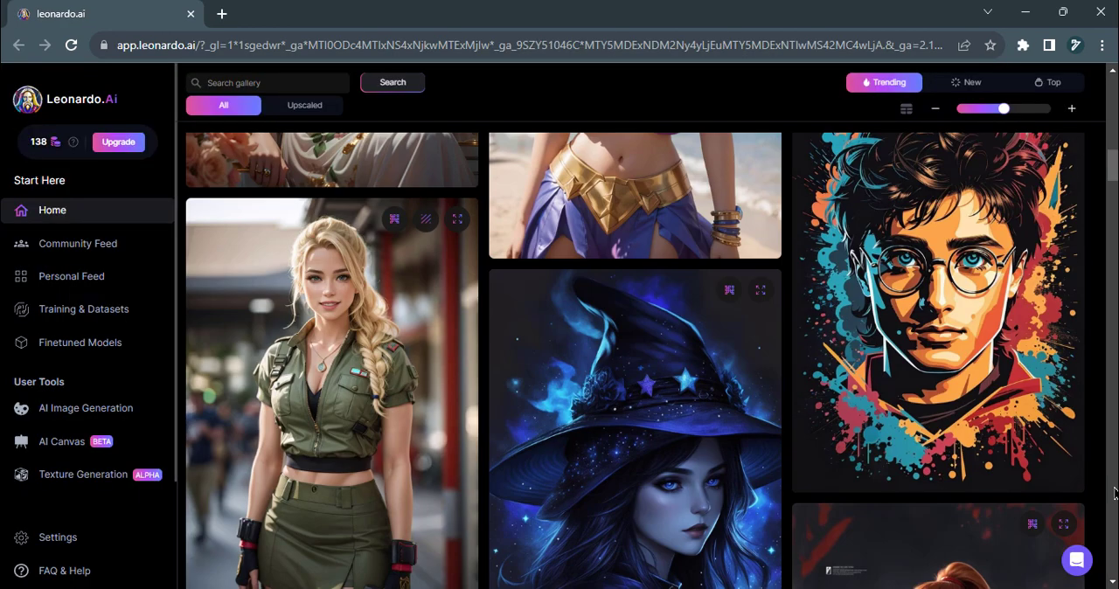
Step: Scroll through the community gallery and reach the Leonardo.Ai landing page
scroll(down, 3)
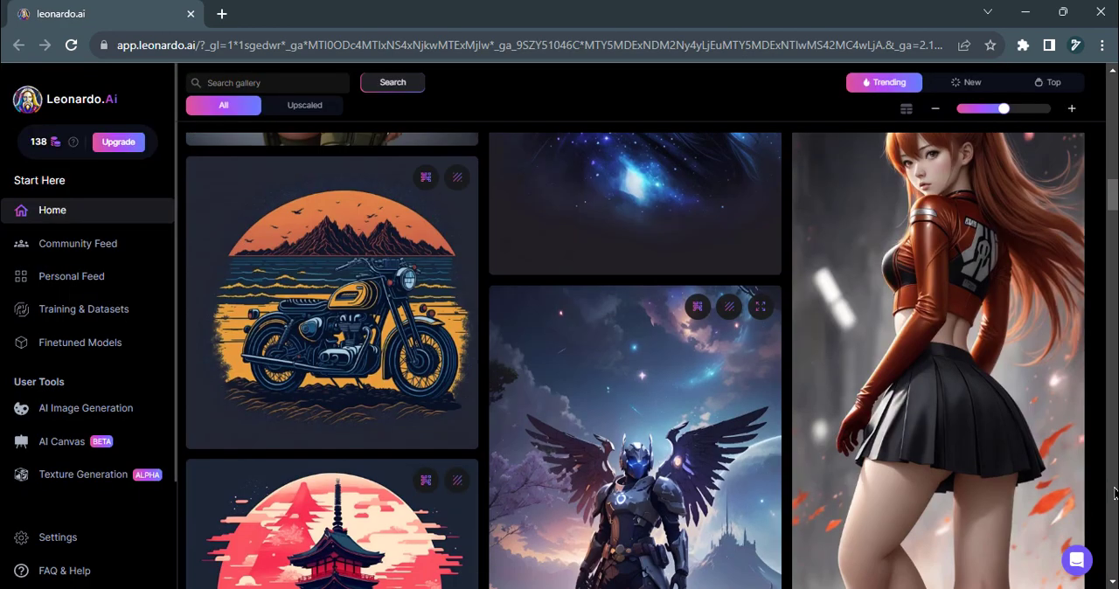
scroll(down, 3)
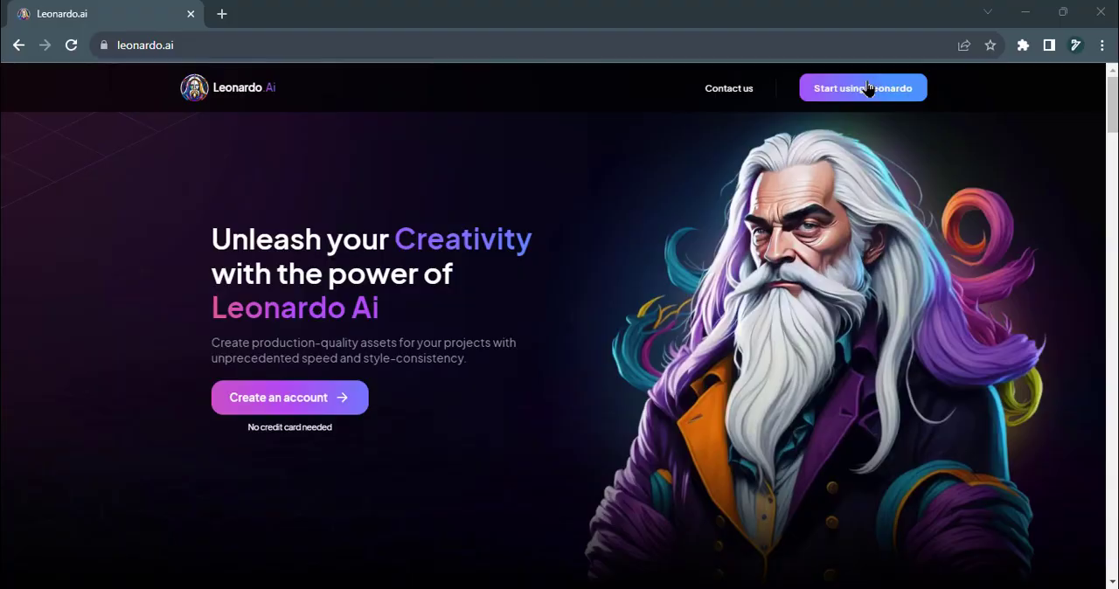
Step: Start using Leonardo, dismiss the whitelist notice, and create an account to enter the app
click(863, 87)
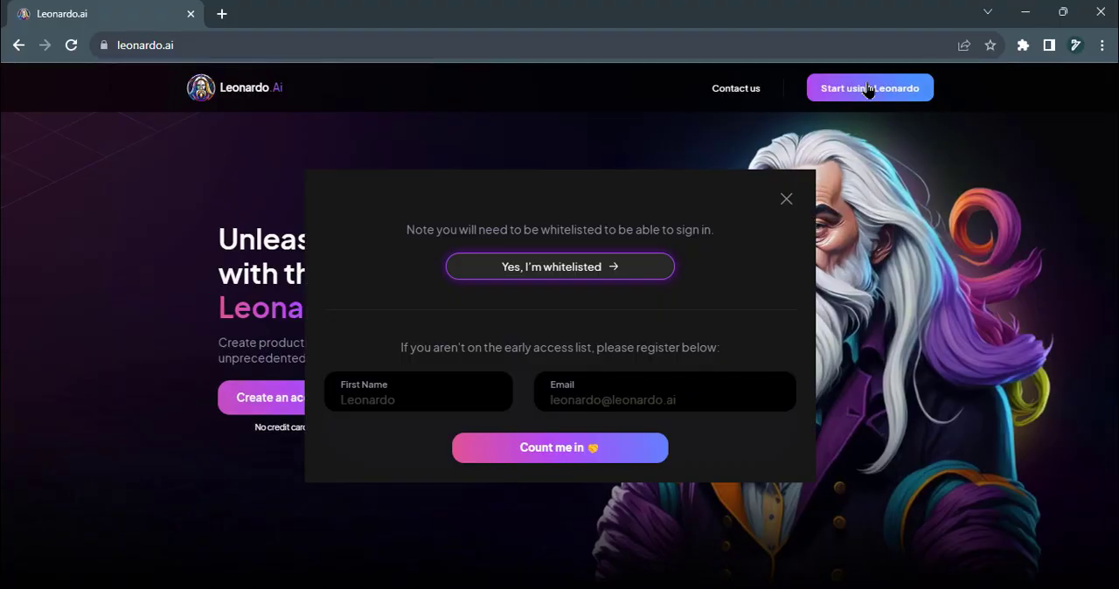
click(786, 198)
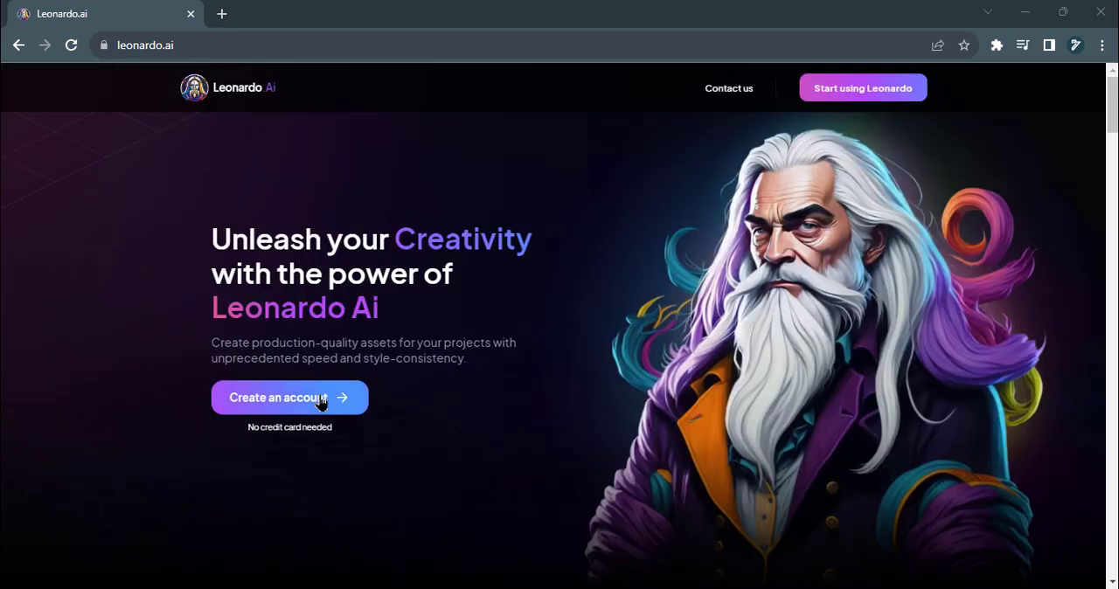
click(290, 398)
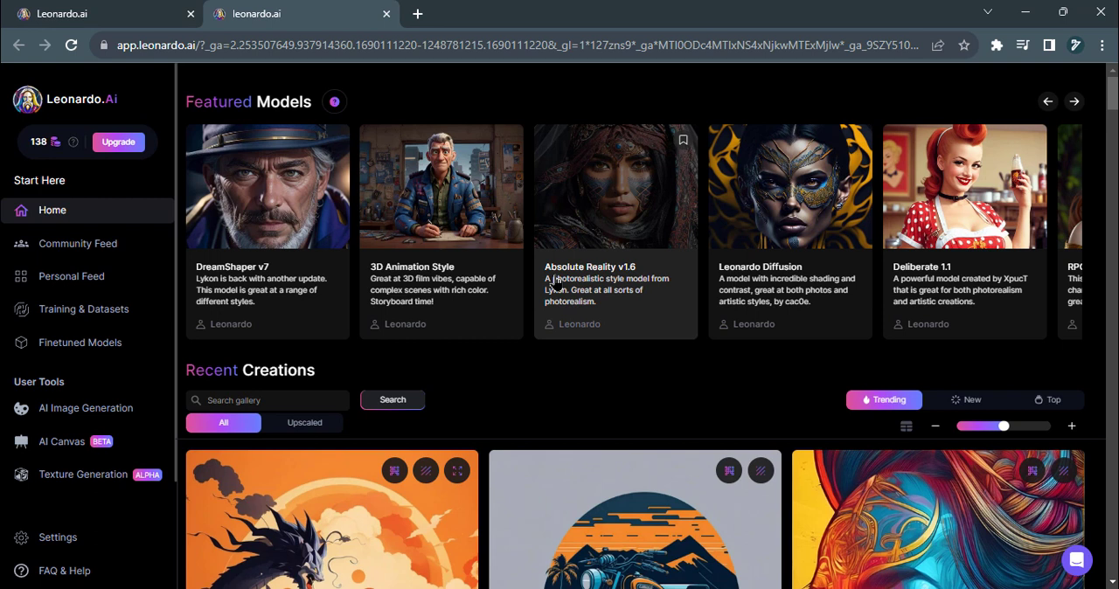
mouse_move(529, 360)
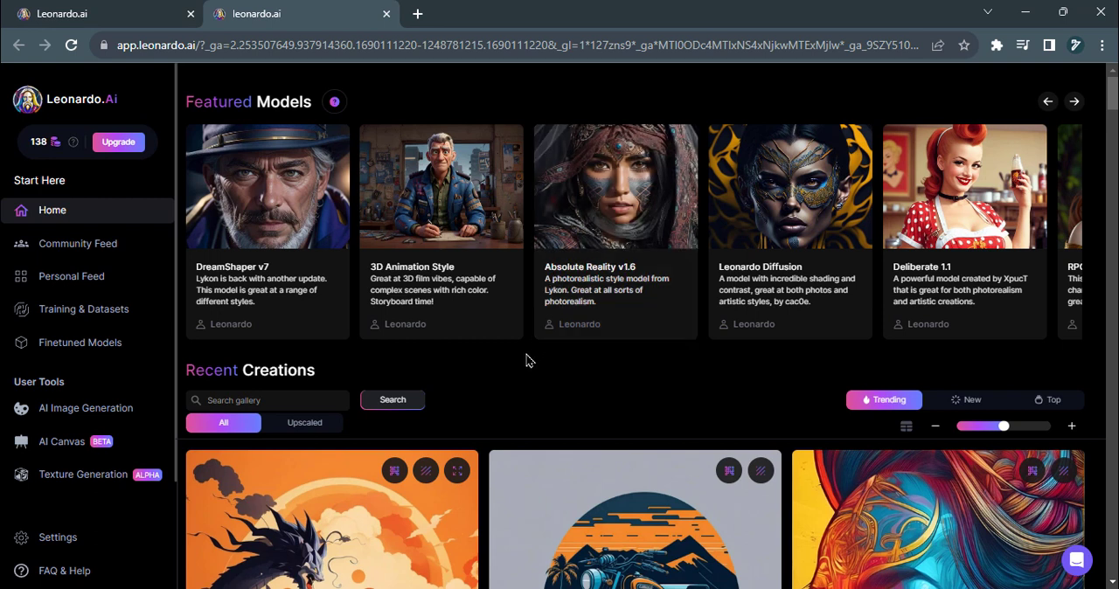
mouse_move(86, 422)
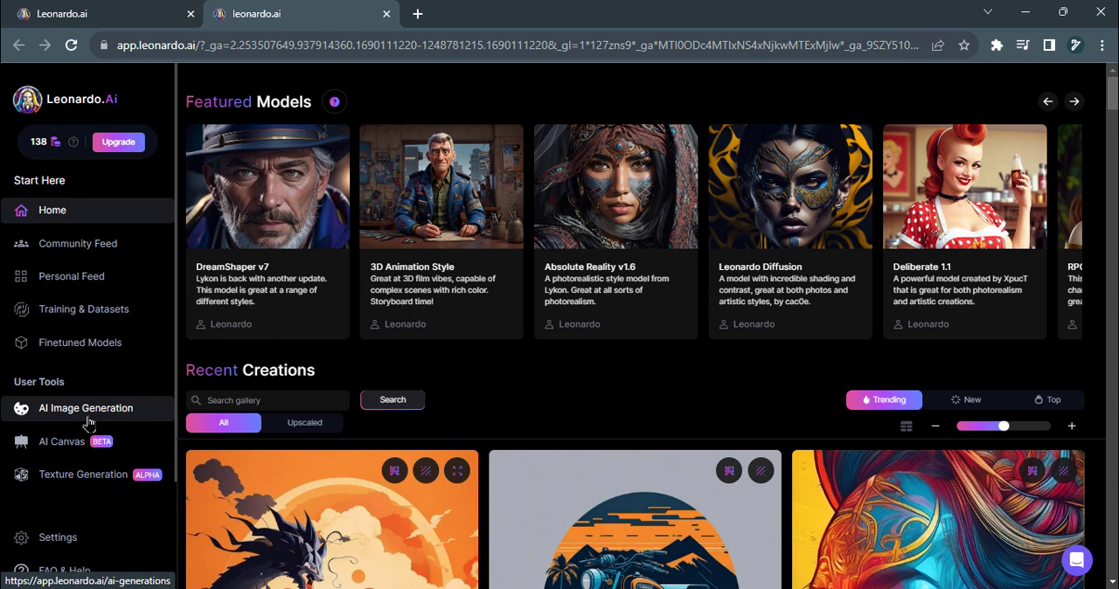
Step: Open AI Image Generation from the left sidebar
click(85, 408)
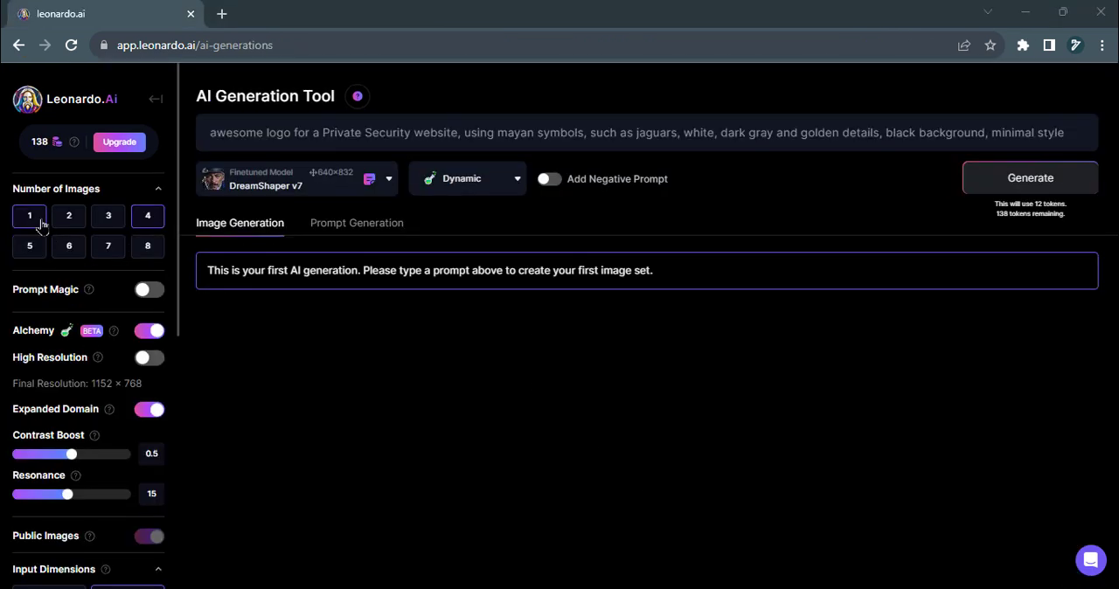
Step: Review image count and set input dimensions to 768×1024 in the left panel
click(147, 216)
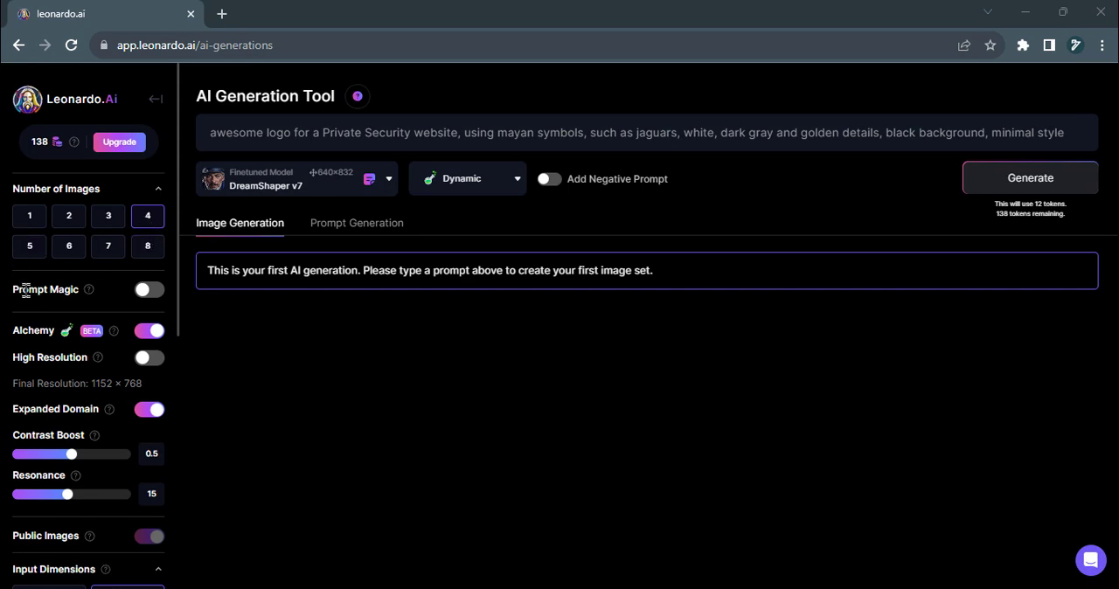
mouse_move(77, 375)
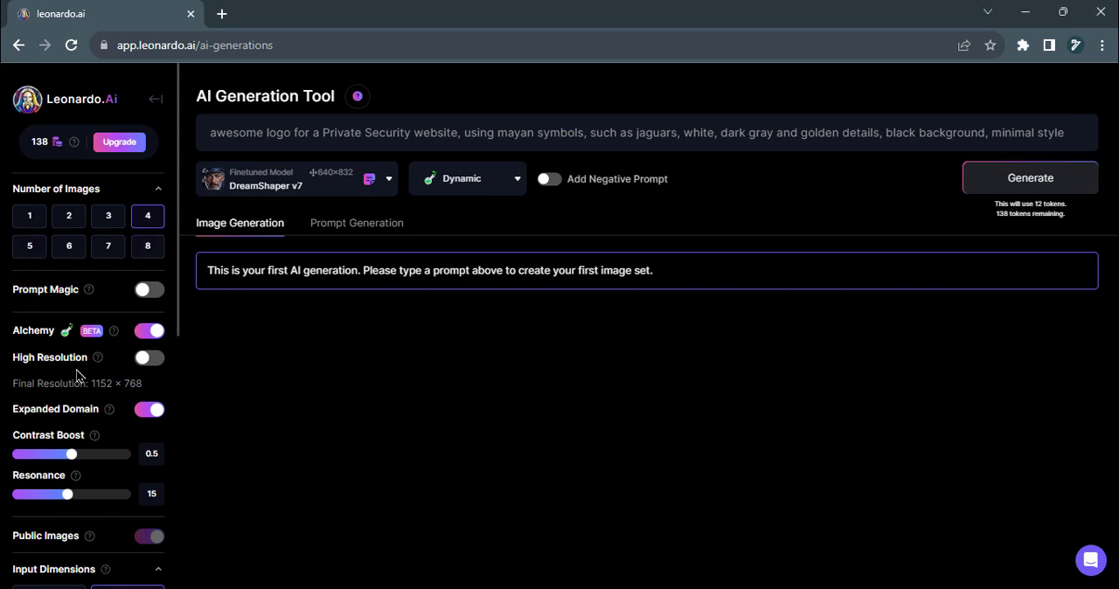
scroll(down, 3)
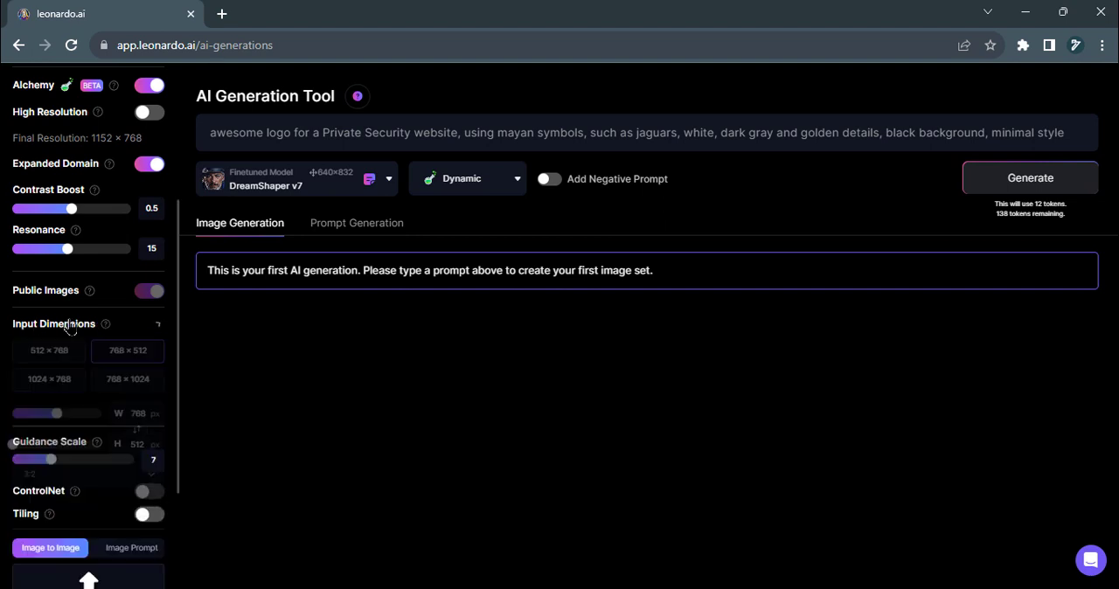
click(54, 323)
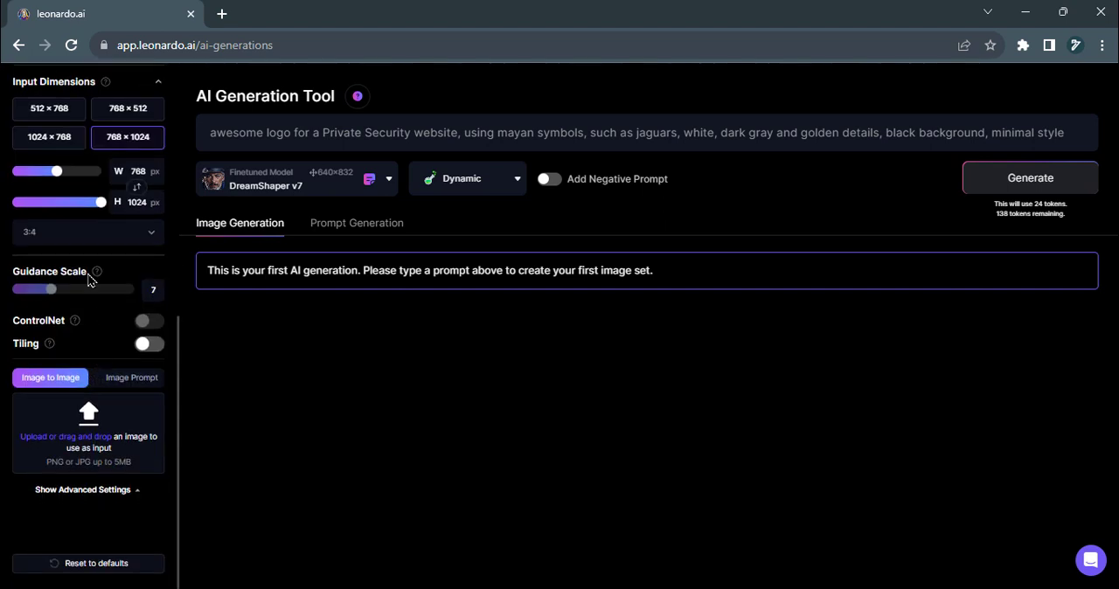
mouse_move(74, 237)
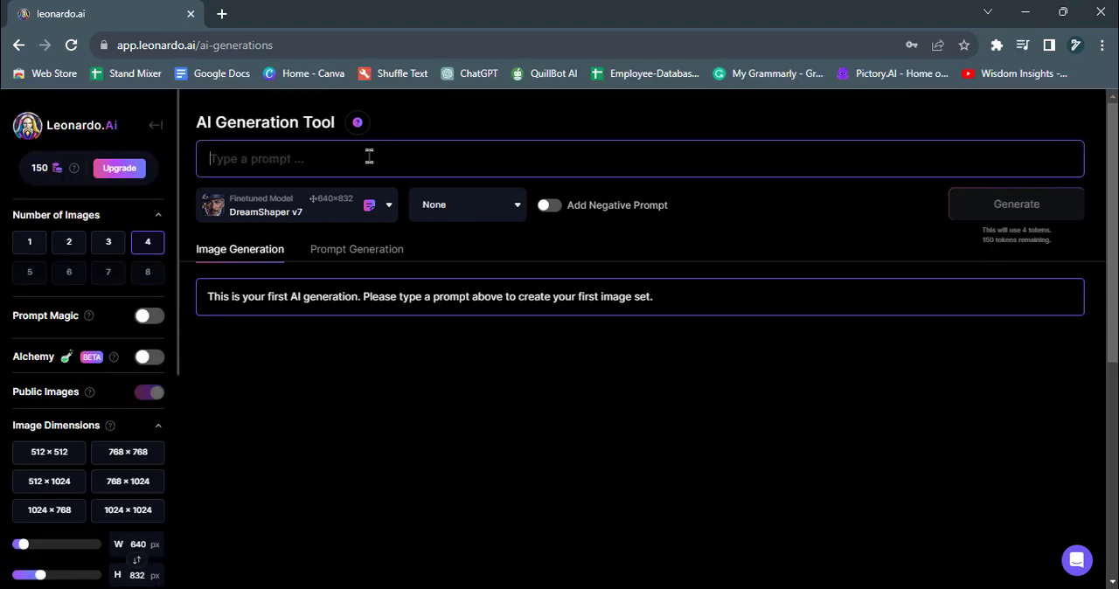
Step: Generate images from 'Bengal Tiger simple logo vector, black and white, on white background'
text(Bengal Tiger simple logo vector, black and white , on white background)
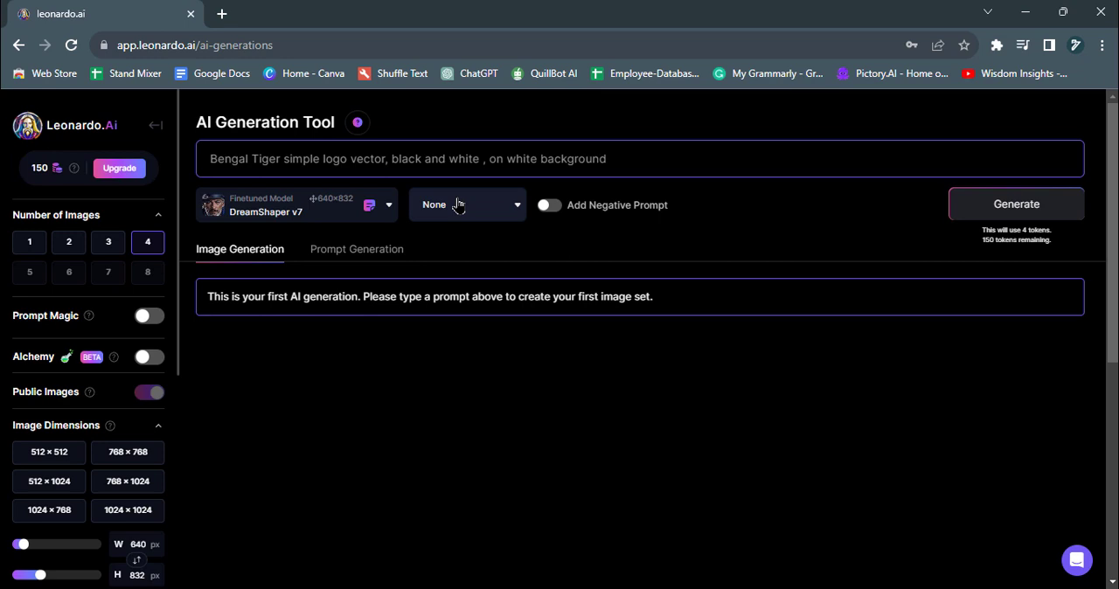
mouse_move(1022, 211)
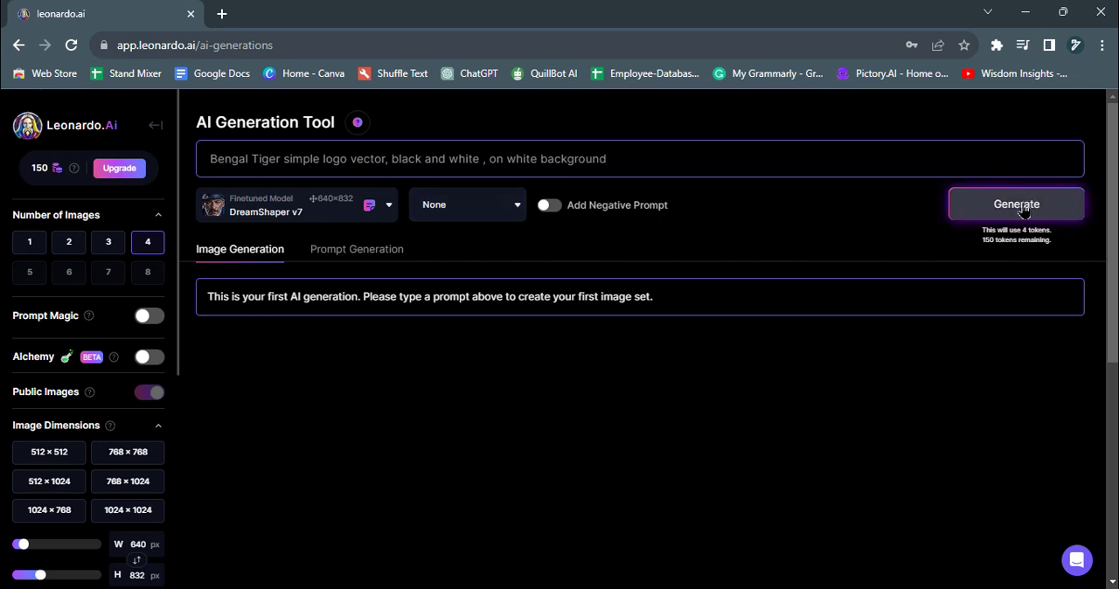
click(1017, 204)
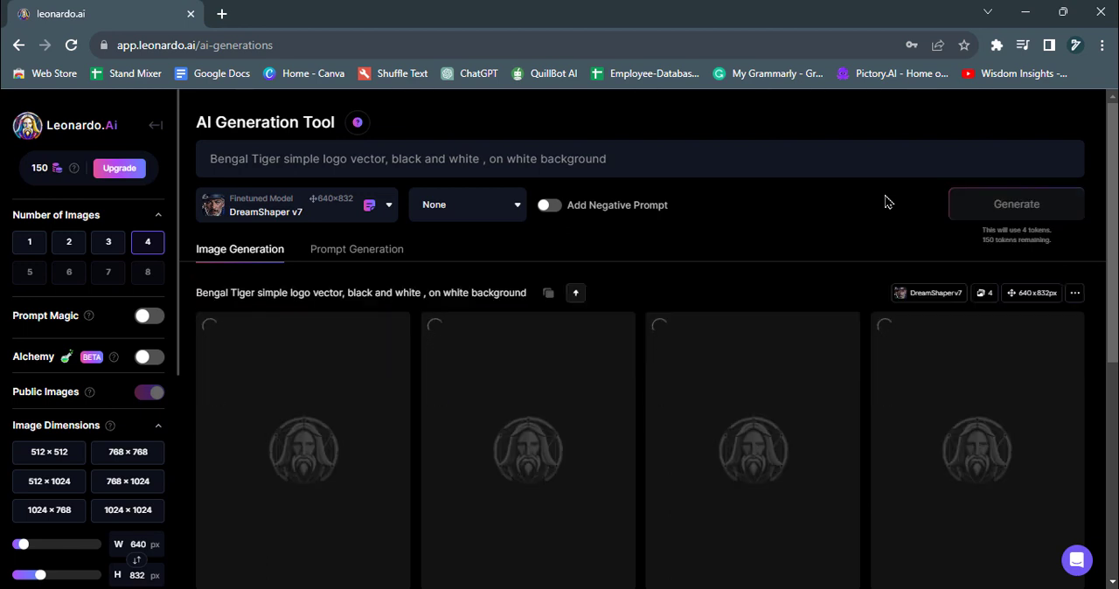
Step: After the tiger logos finish, generate four jaguar private-security logos
click(1017, 204)
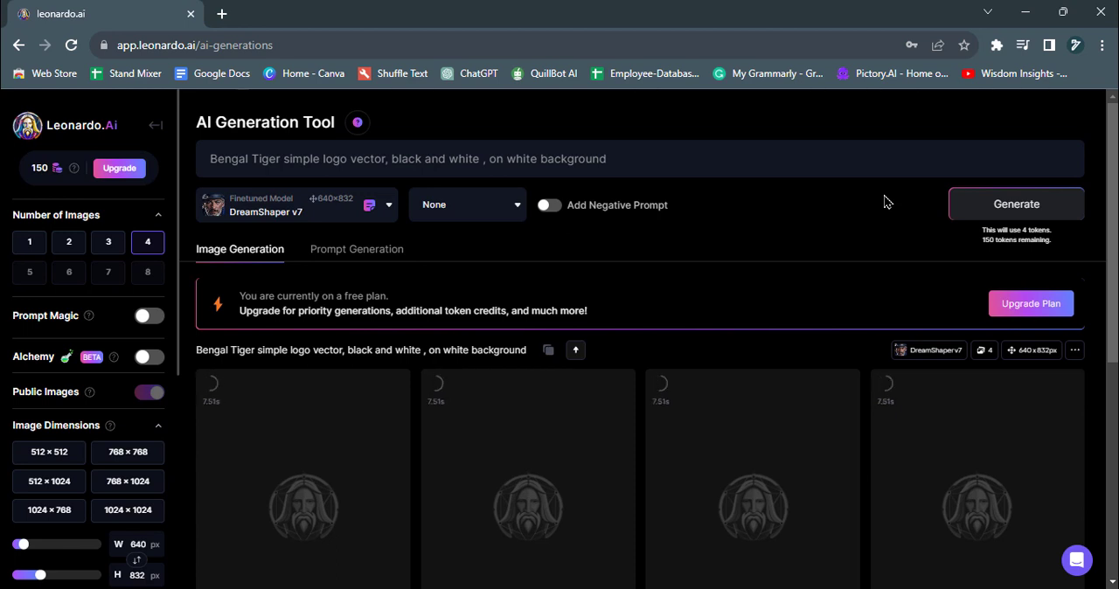
click(1017, 203)
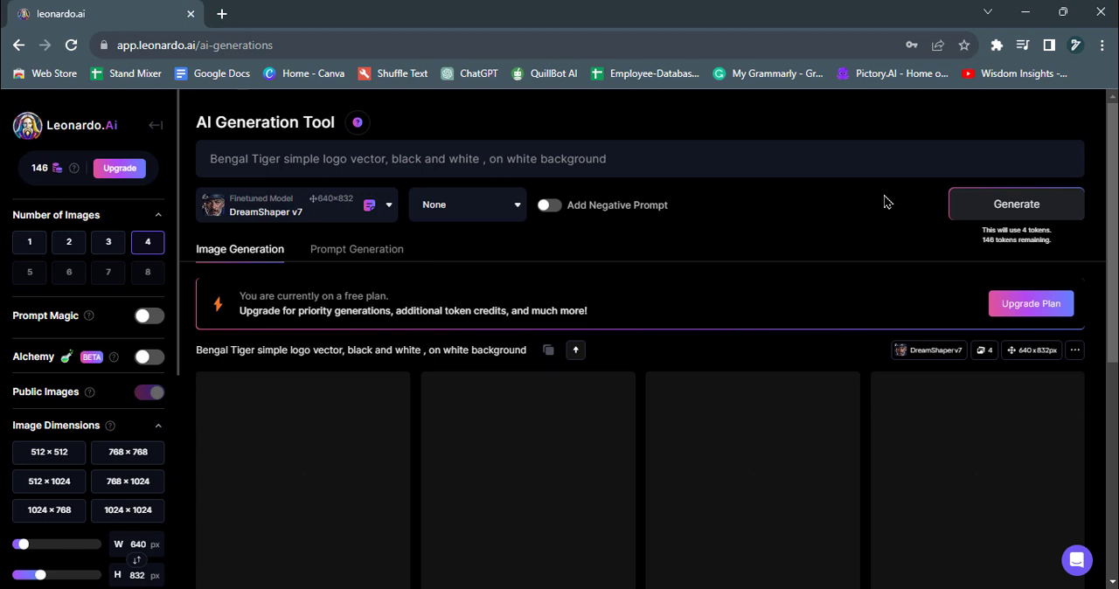
click(1016, 204)
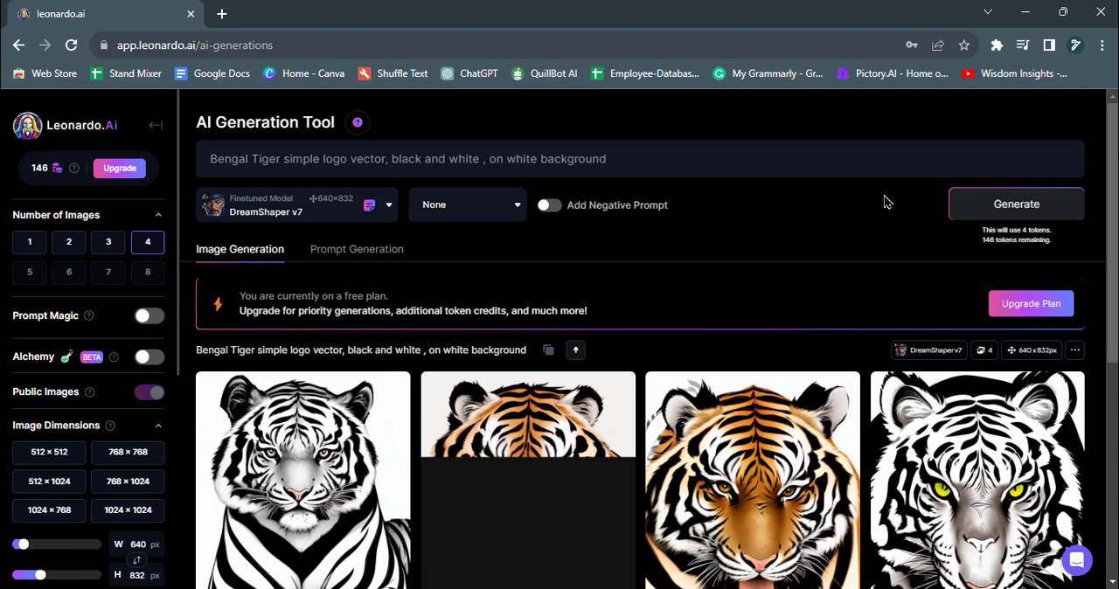
scroll(down, 3)
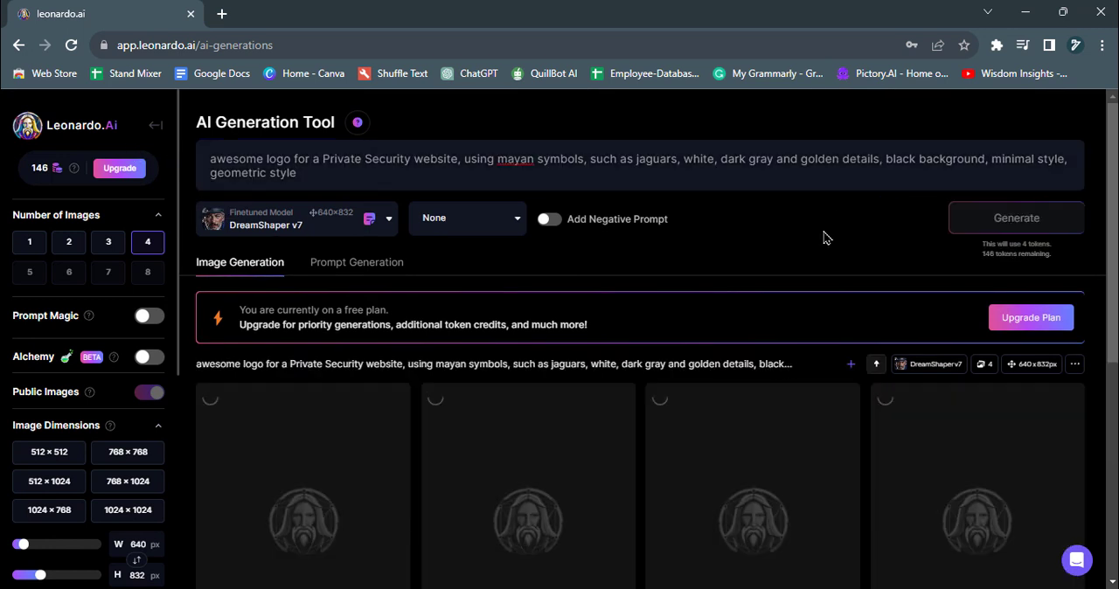
Step: Scroll to the finished jaguar logos and enlarge the grey jaguar emblem
click(1016, 218)
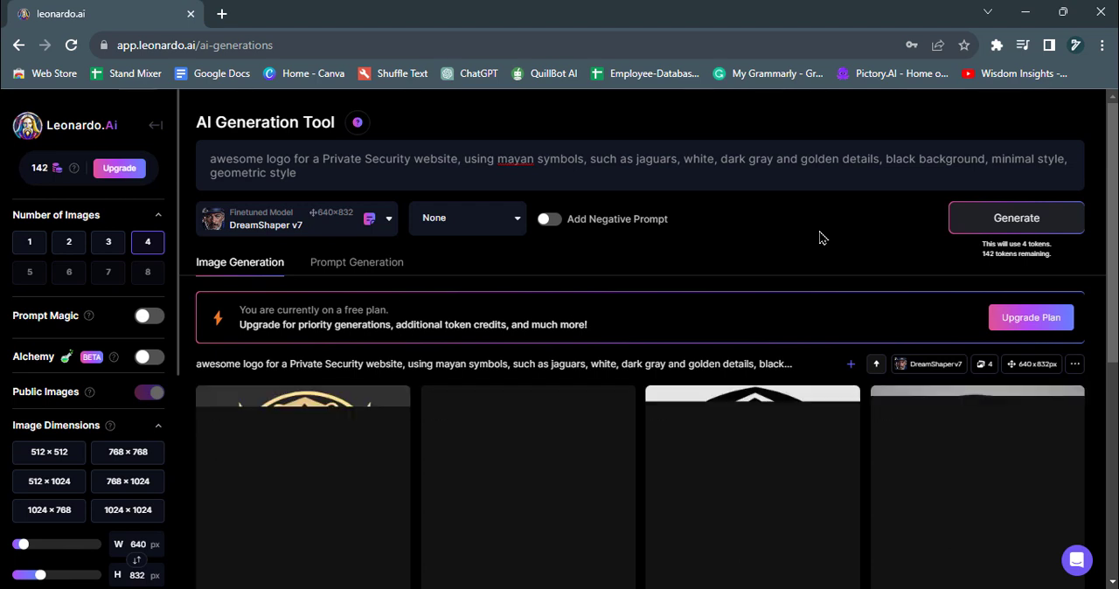
scroll(down, 3)
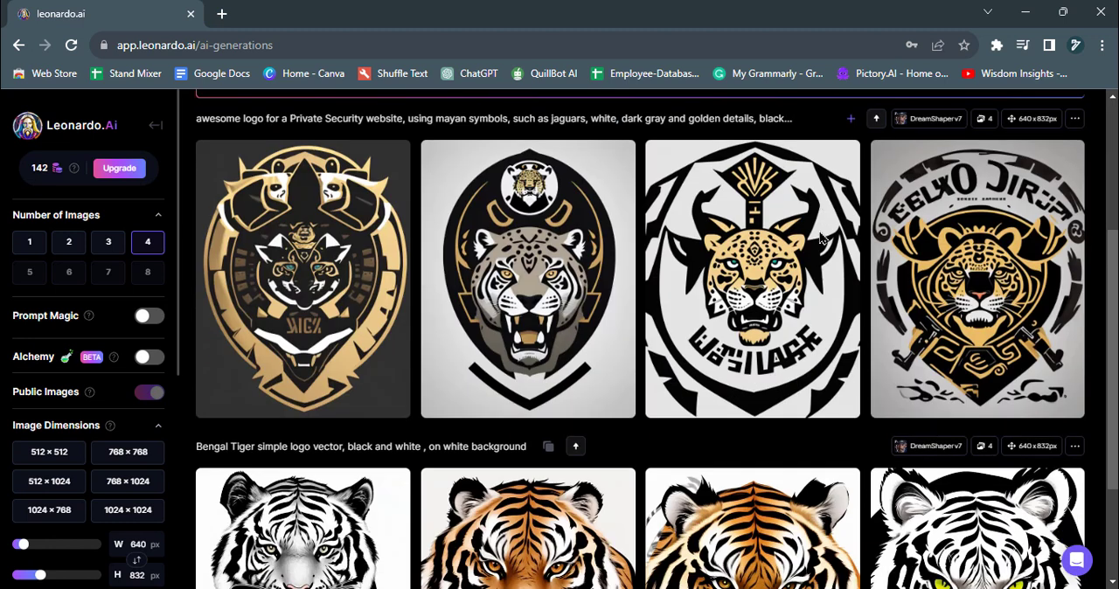
click(528, 280)
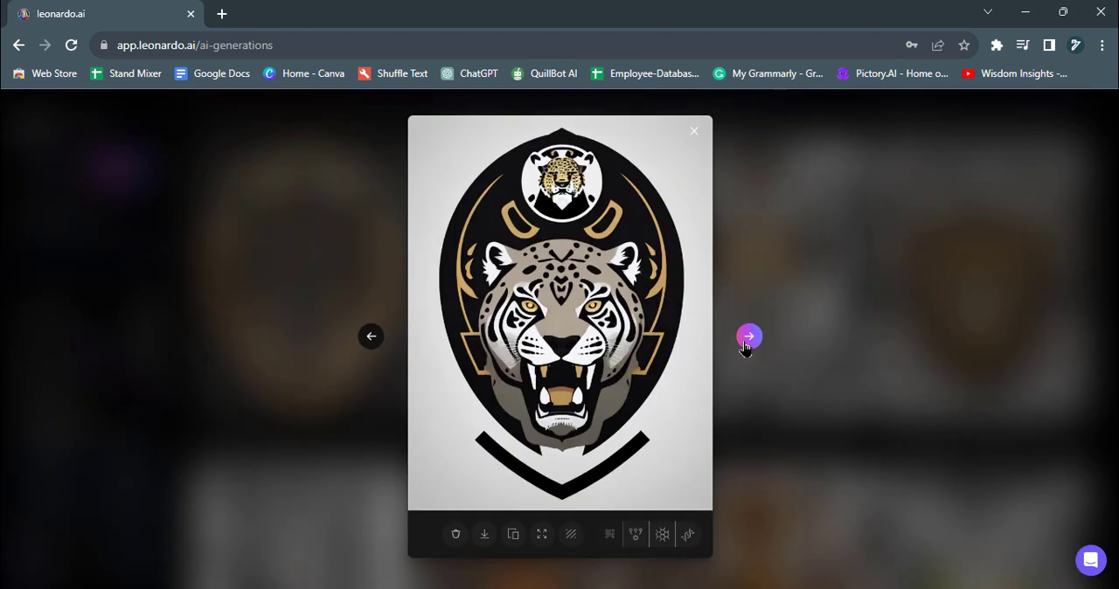
mouse_move(483, 535)
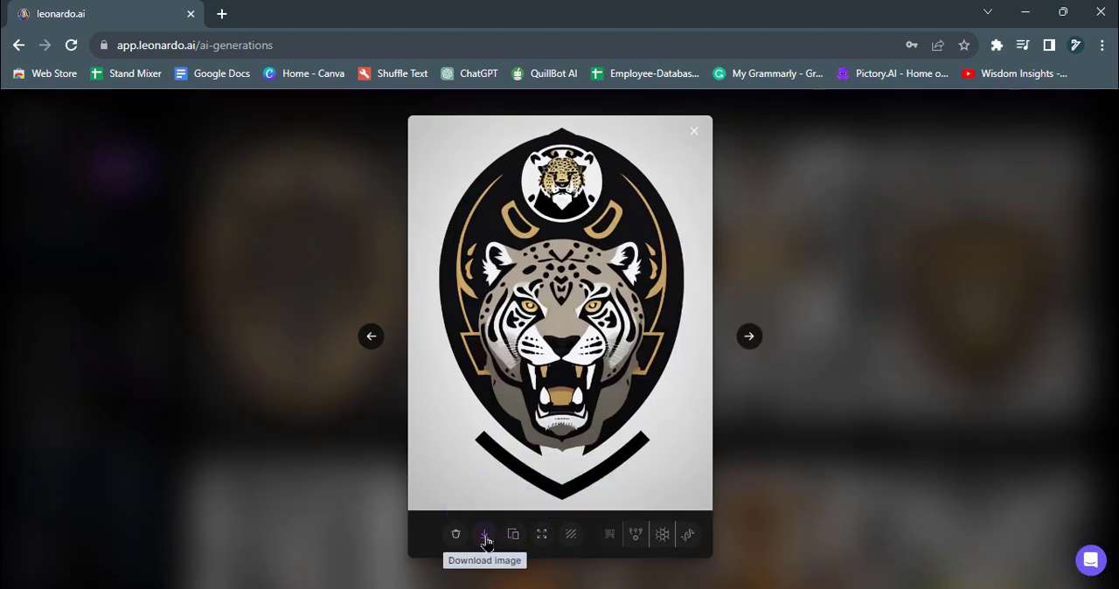
Step: Download the grey jaguar emblem as JPG, then advance to the gold logo
click(484, 533)
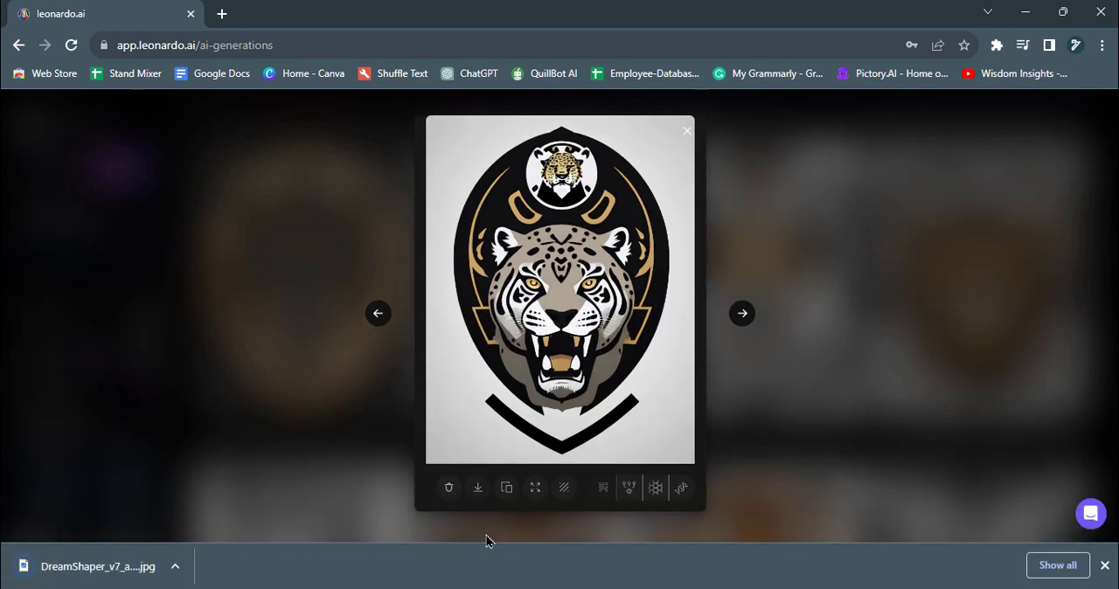
click(742, 313)
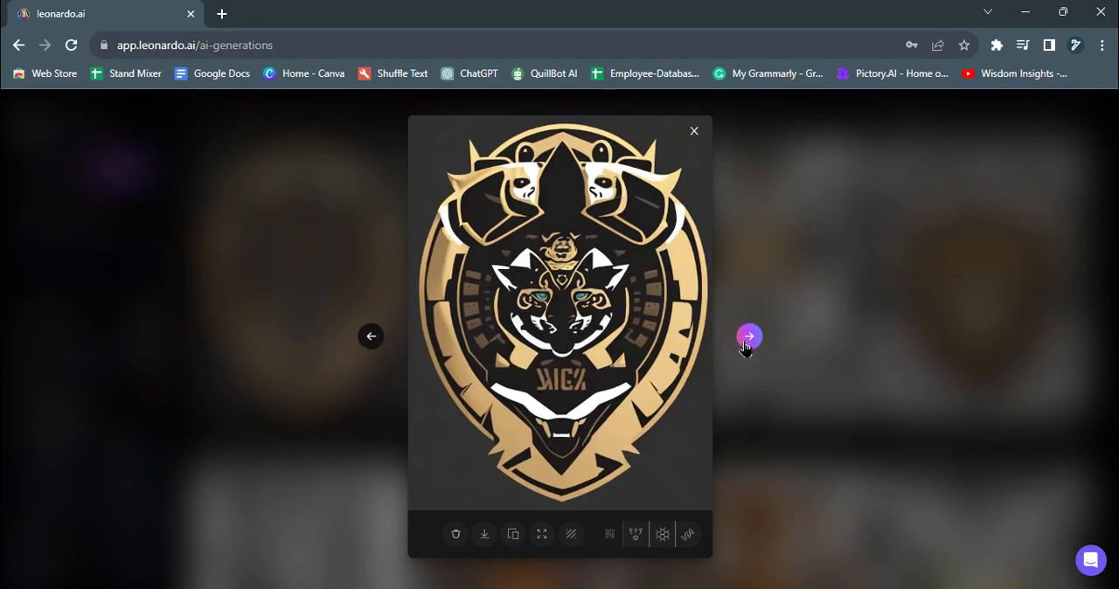
Step: Cycle through the gold jaguar logos back to the grey emblem
click(749, 335)
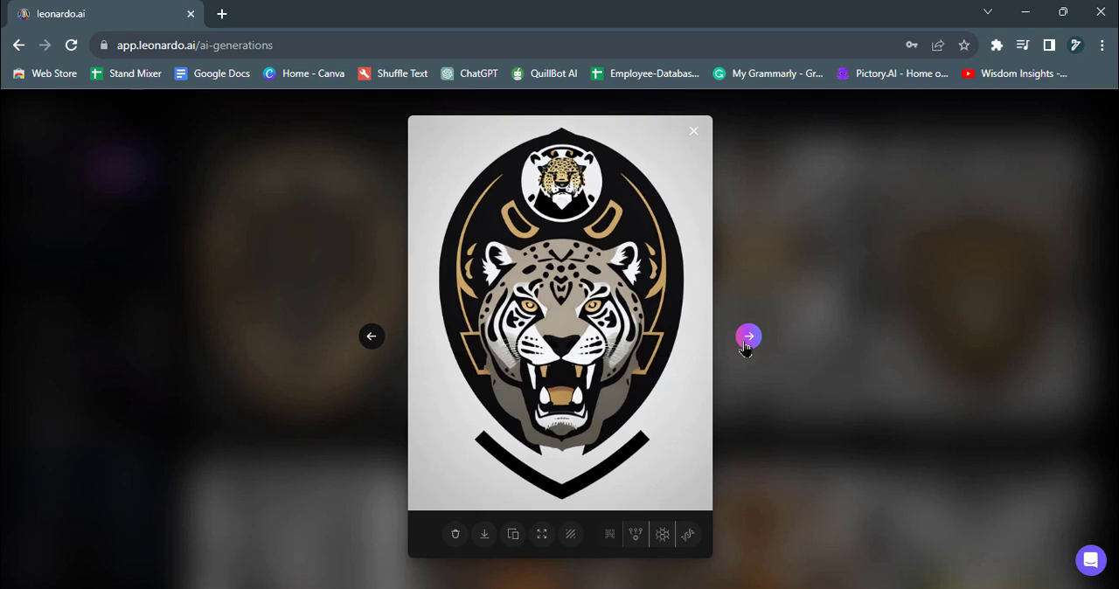
click(748, 336)
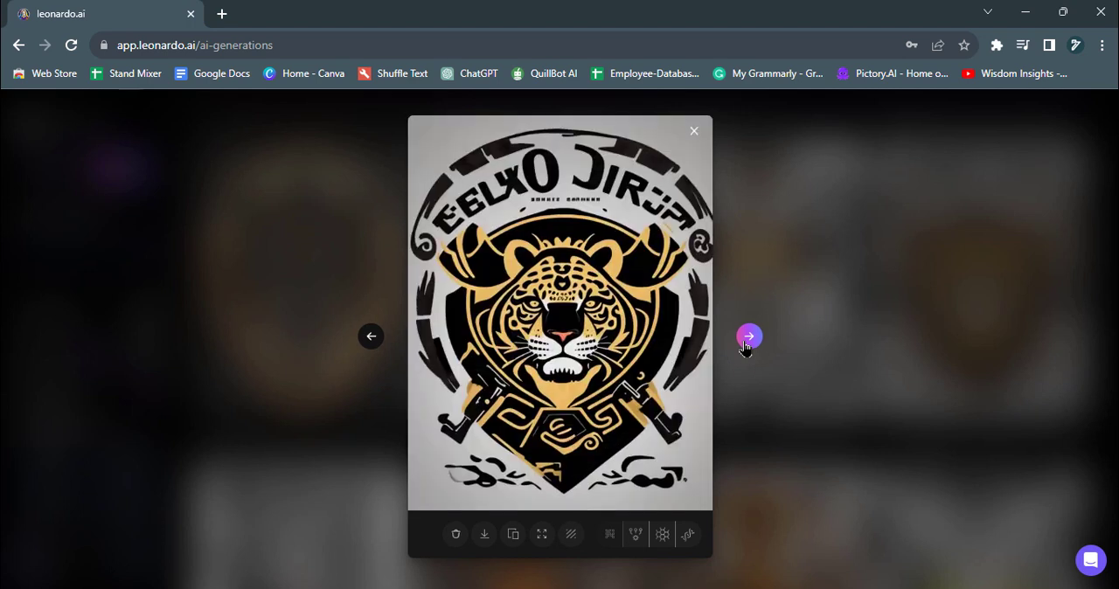
click(749, 335)
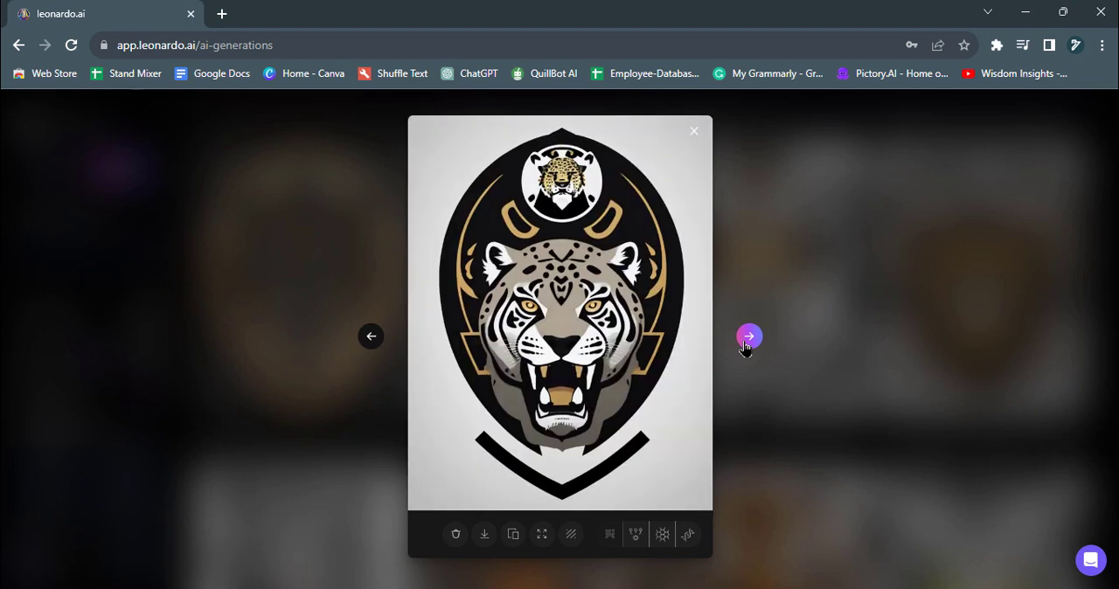